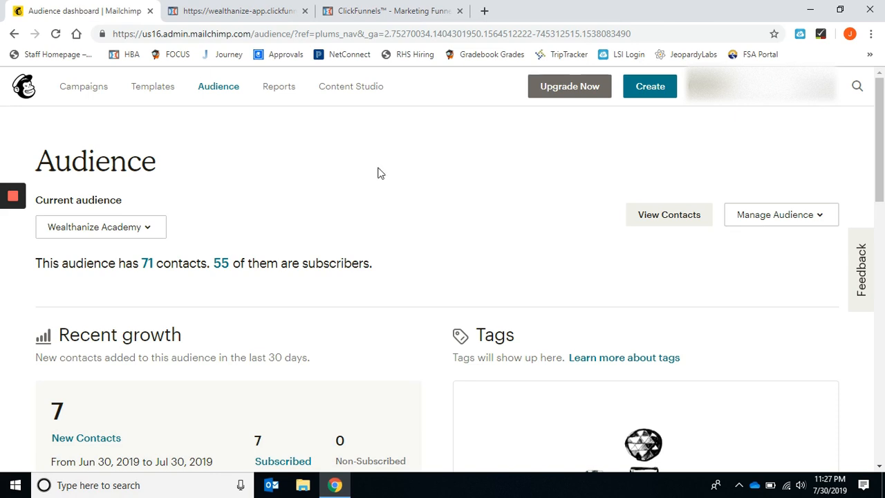
{"action": "mouse_move", "coordinate": [266, 191]}
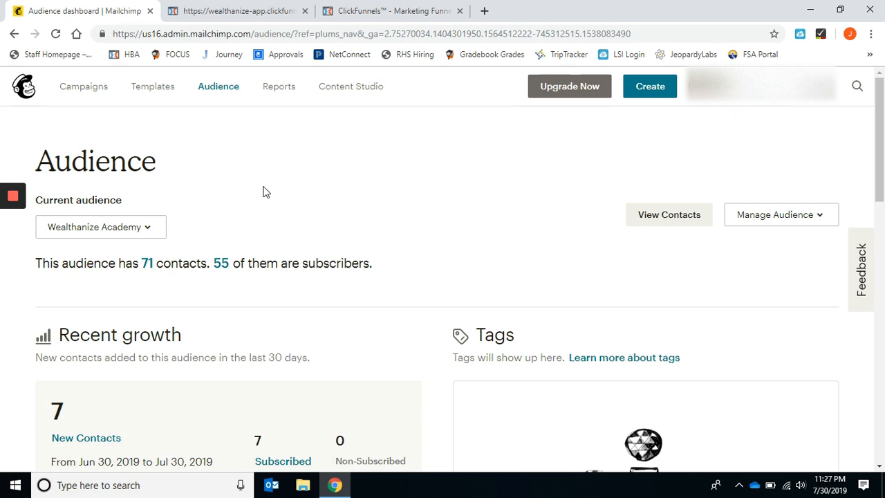
{"action": "mouse_move", "coordinate": [468, 30]}
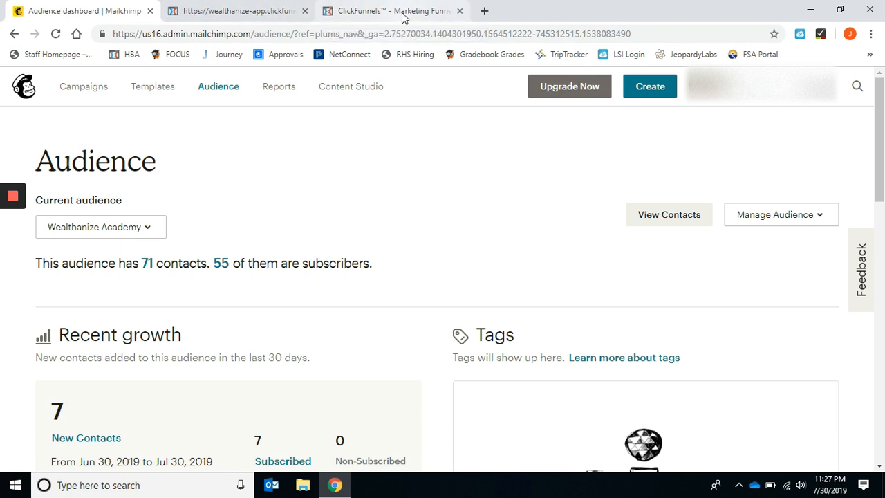
{"action": "mouse_move", "coordinate": [385, 11]}
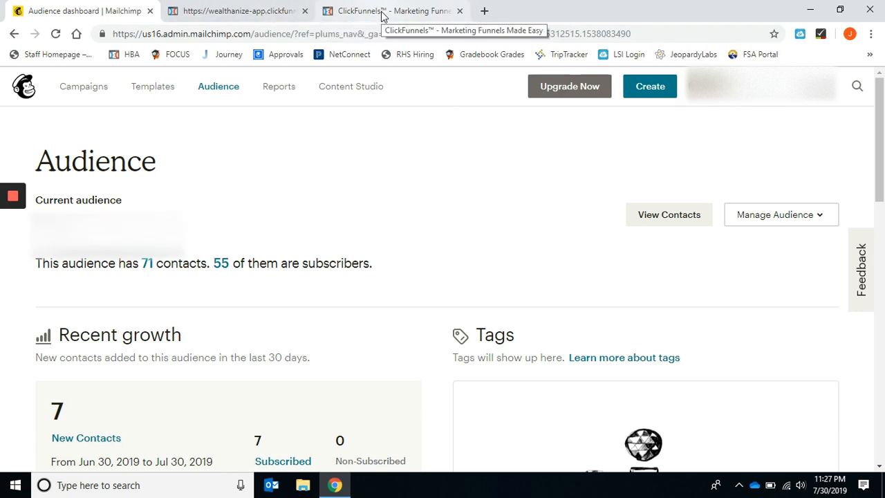
Step: Reach the Integrations section of ClickFunnels Account Settings from the funnels dashboard
{"action": "left_click", "coordinate": [393, 11]}
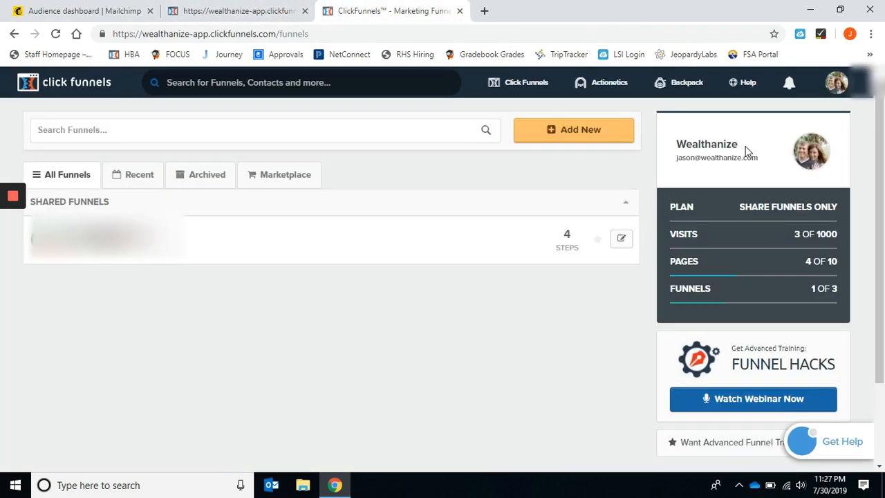
{"action": "left_click", "coordinate": [837, 83]}
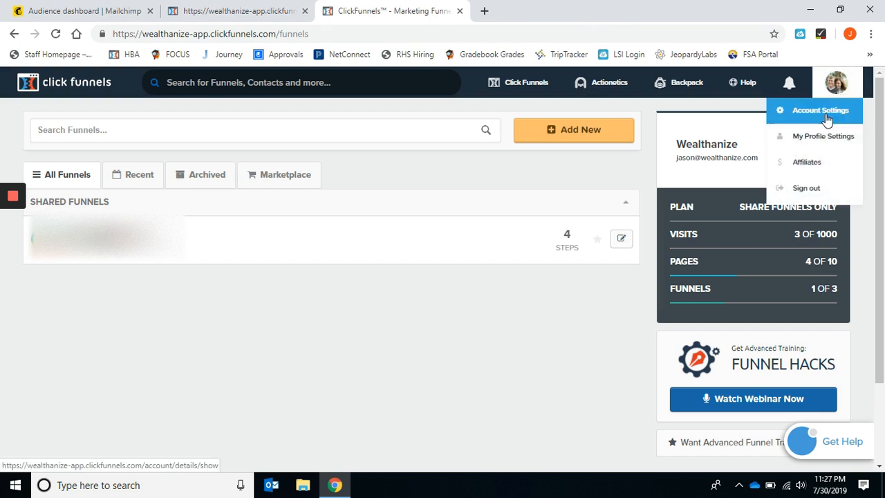
{"action": "left_click", "coordinate": [820, 111]}
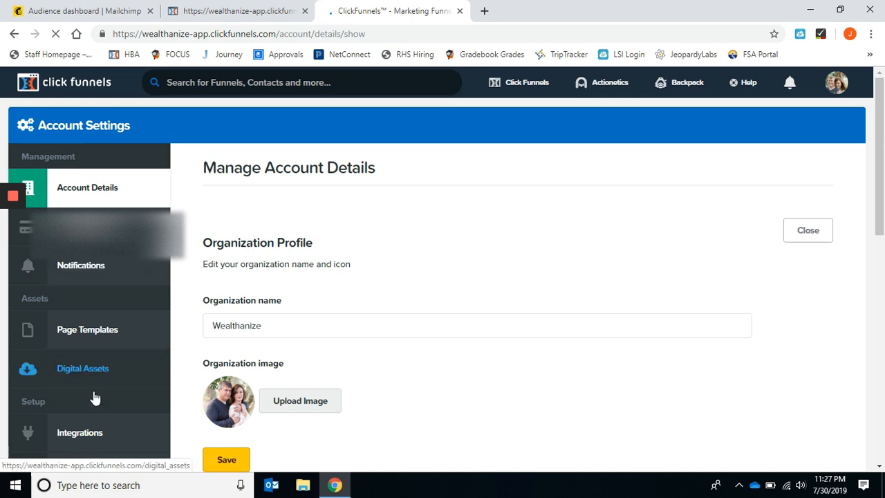
{"action": "left_click", "coordinate": [80, 431]}
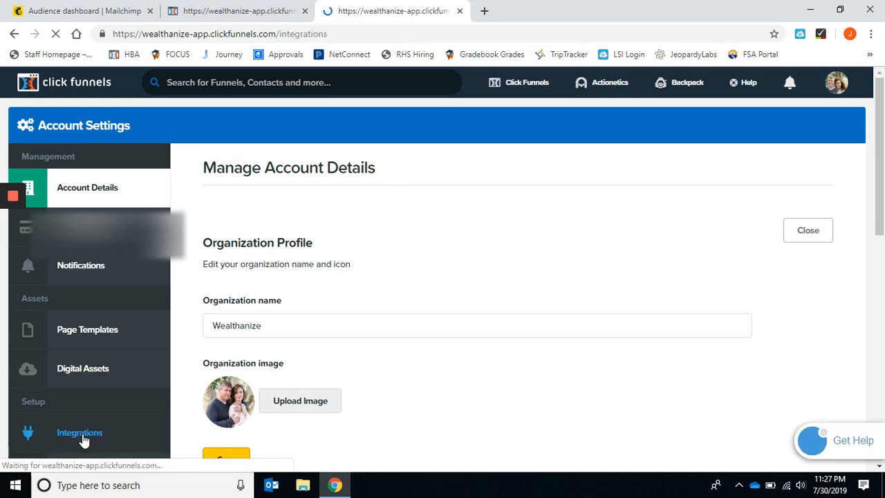
{"action": "left_click", "coordinate": [80, 432]}
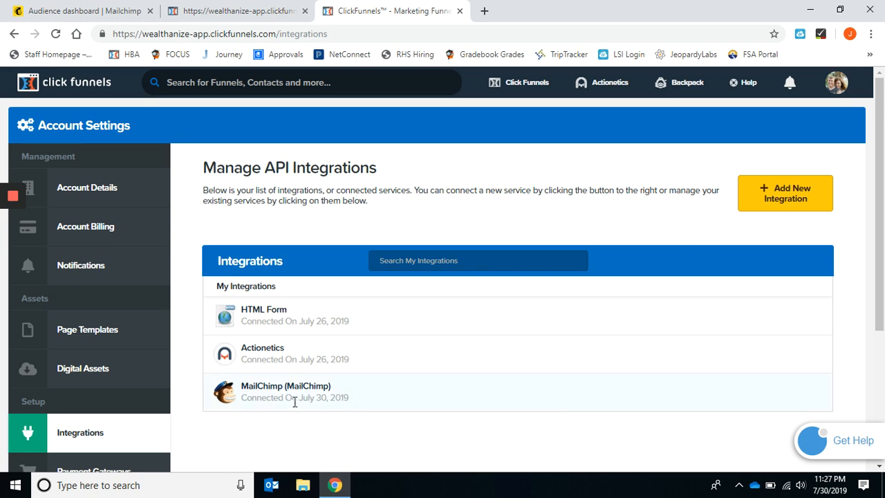
Step: Review the MailChimp entry among the connected integrations
{"action": "left_click", "coordinate": [284, 385]}
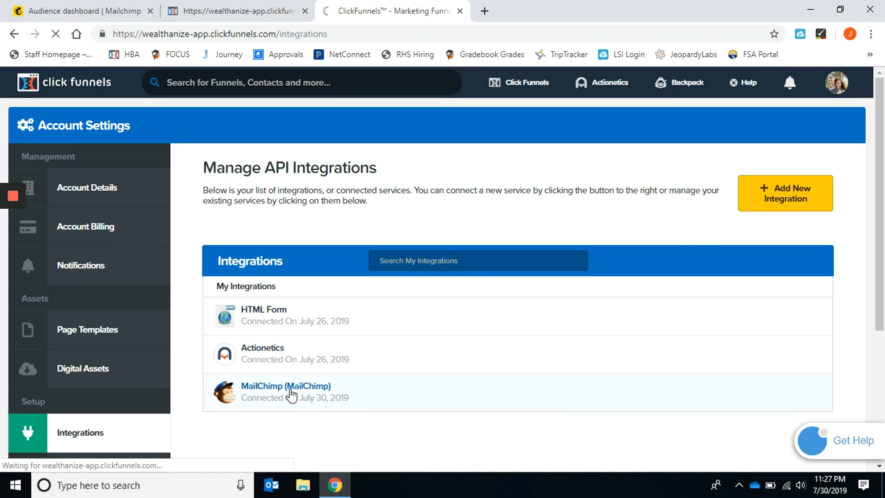
{"action": "left_click", "coordinate": [285, 386]}
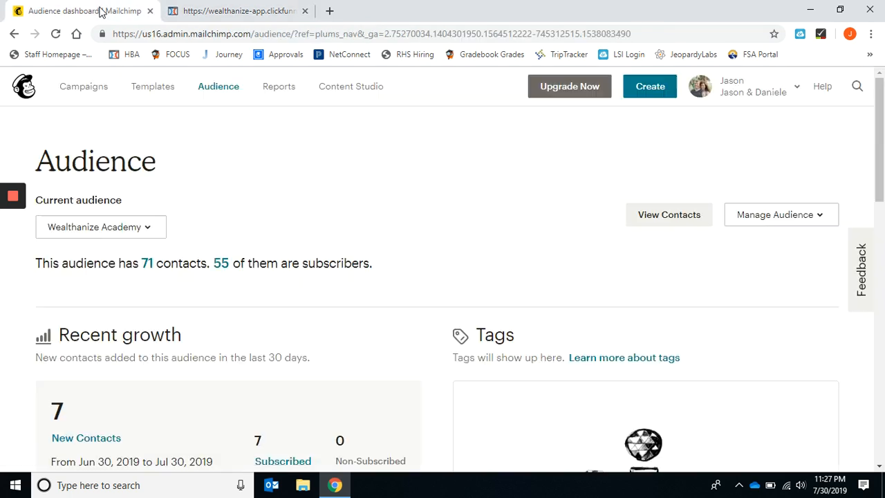
Step: Show the opt-in page editor's Email Integration Settings listing MailChimp and Wealthanize Academy
{"action": "left_click", "coordinate": [237, 11]}
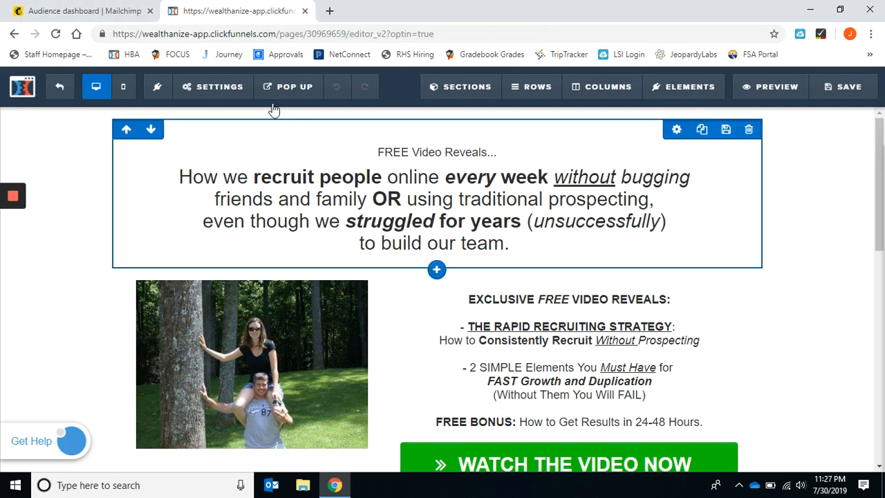
{"action": "left_click", "coordinate": [220, 86]}
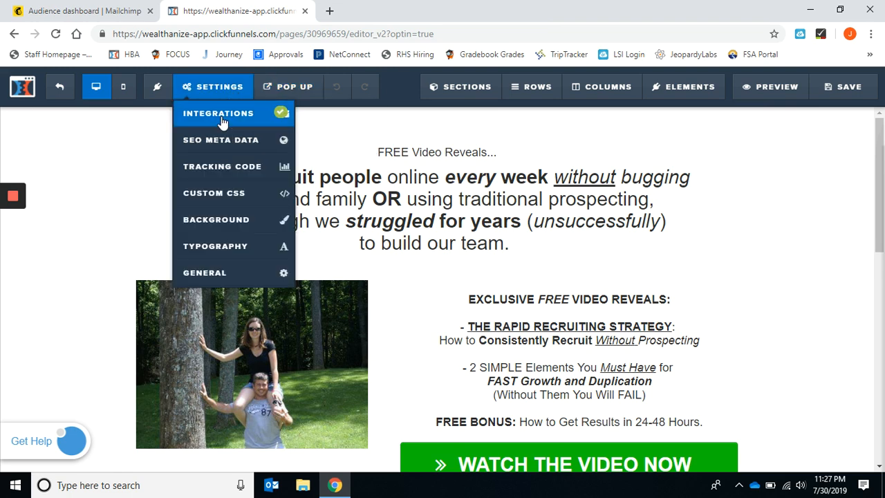
{"action": "left_click", "coordinate": [218, 113]}
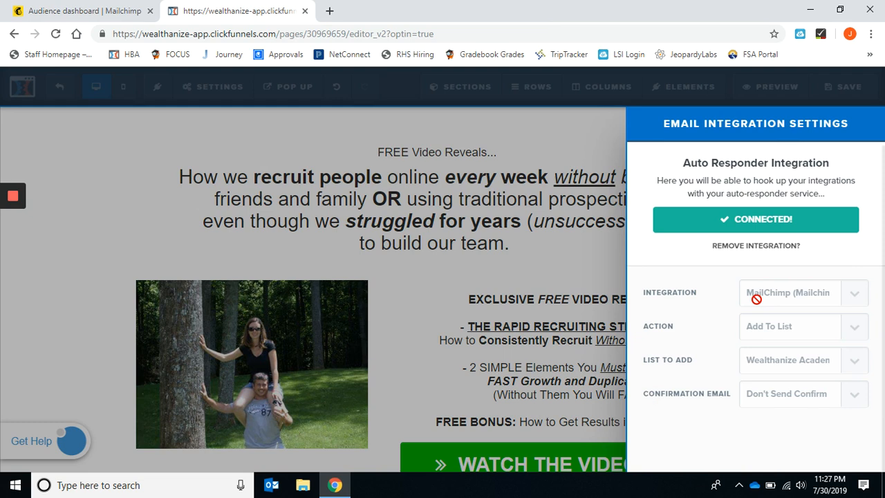
Step: Replace the existing integration with MailChimp, Add To List action targeting Wealthanize Academy
{"action": "left_click", "coordinate": [755, 246]}
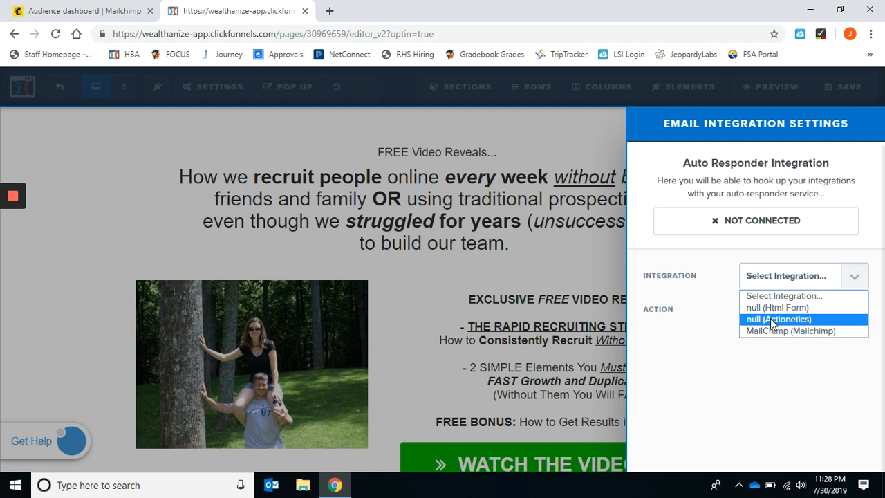
{"action": "mouse_move", "coordinate": [777, 307]}
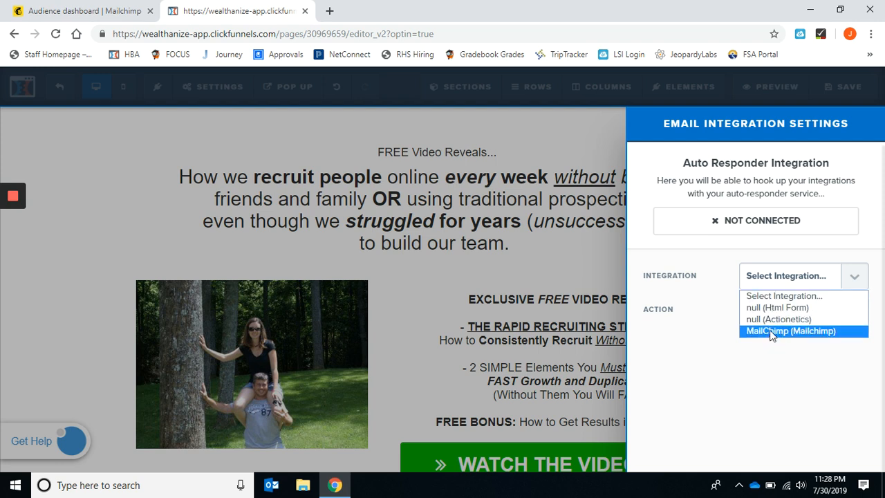
{"action": "mouse_move", "coordinate": [793, 336]}
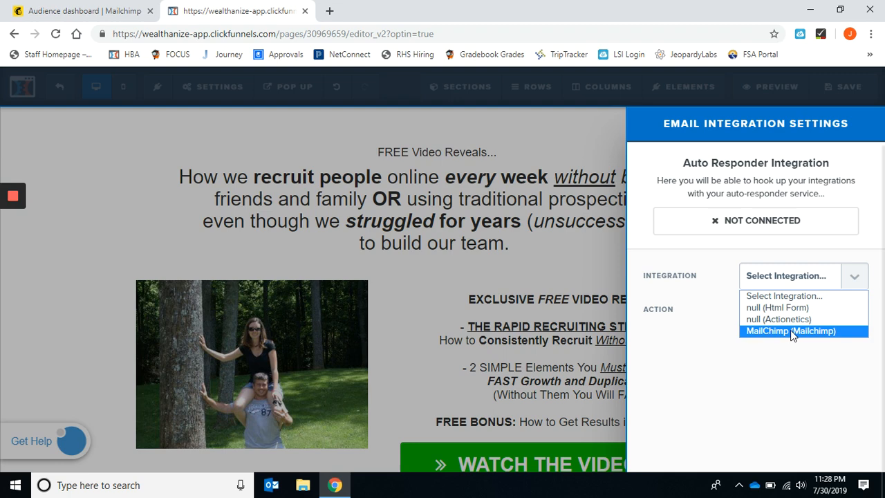
{"action": "left_click", "coordinate": [791, 331]}
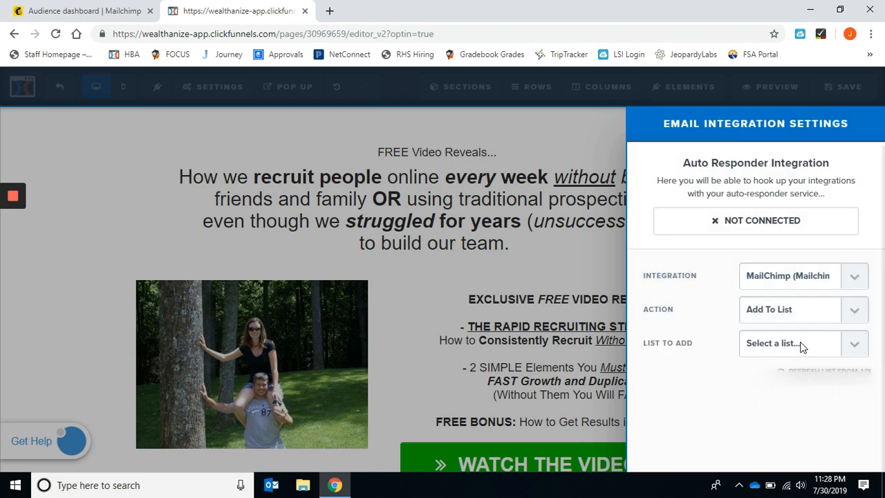
{"action": "mouse_move", "coordinate": [849, 343]}
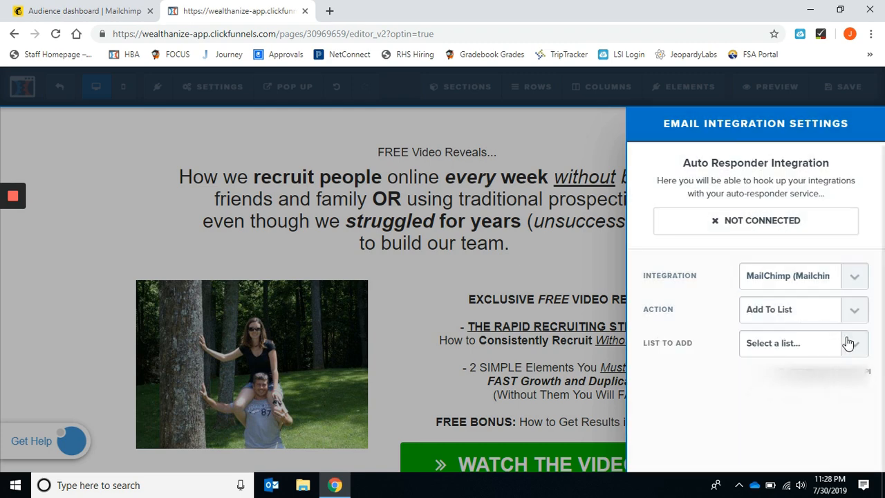
{"action": "left_click", "coordinate": [802, 343]}
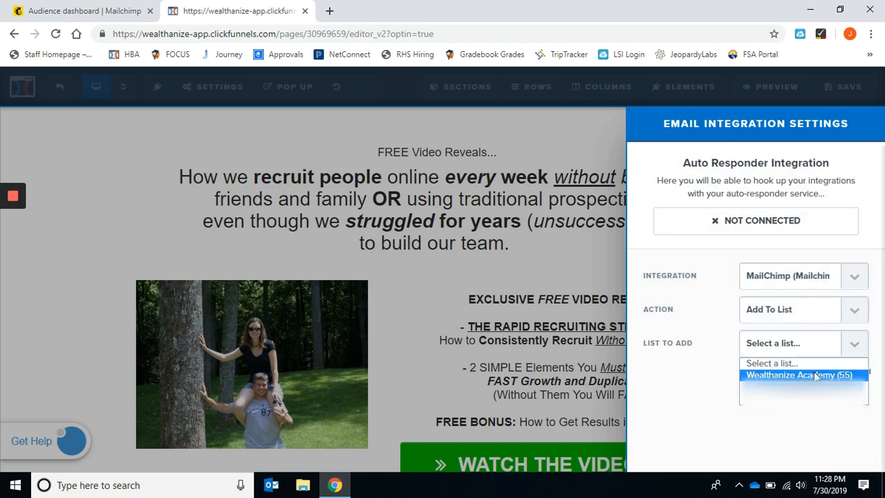
{"action": "left_click", "coordinate": [799, 373]}
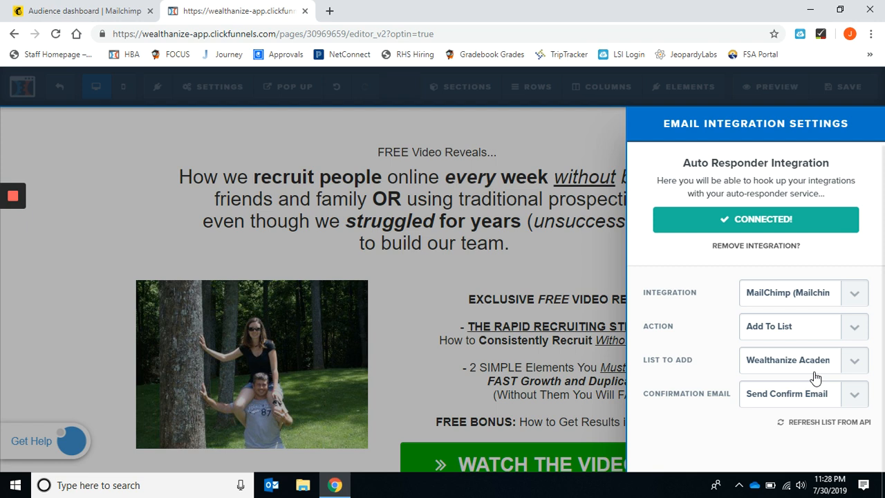
{"action": "mouse_move", "coordinate": [753, 401]}
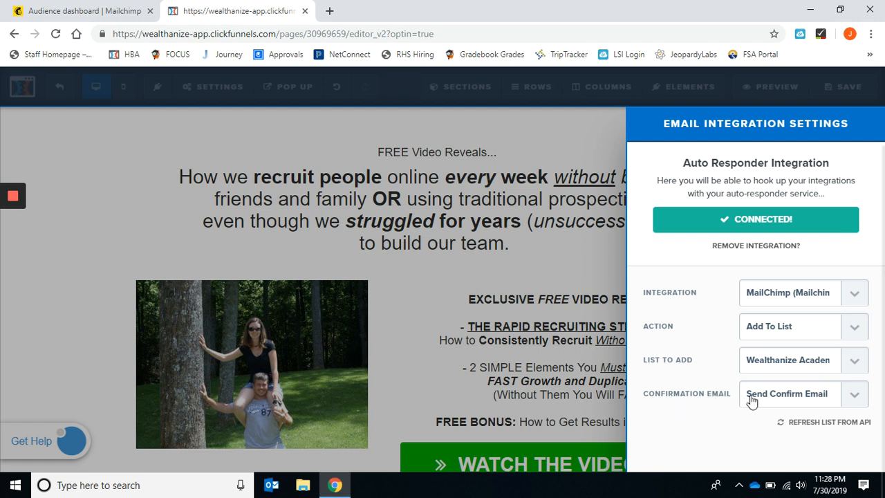
{"action": "mouse_move", "coordinate": [799, 401]}
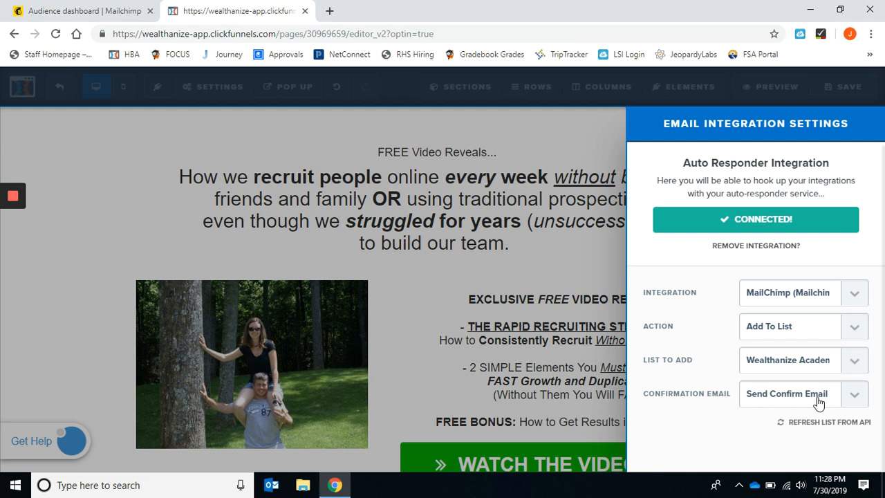
Step: Set Confirmation Email to Don't Send Confirm and close the integration panel
{"action": "left_click", "coordinate": [802, 393]}
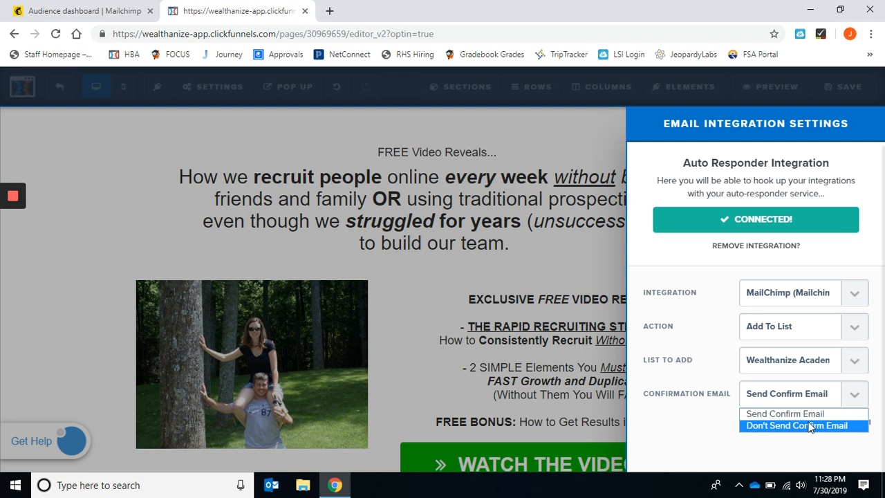
{"action": "left_click", "coordinate": [801, 426]}
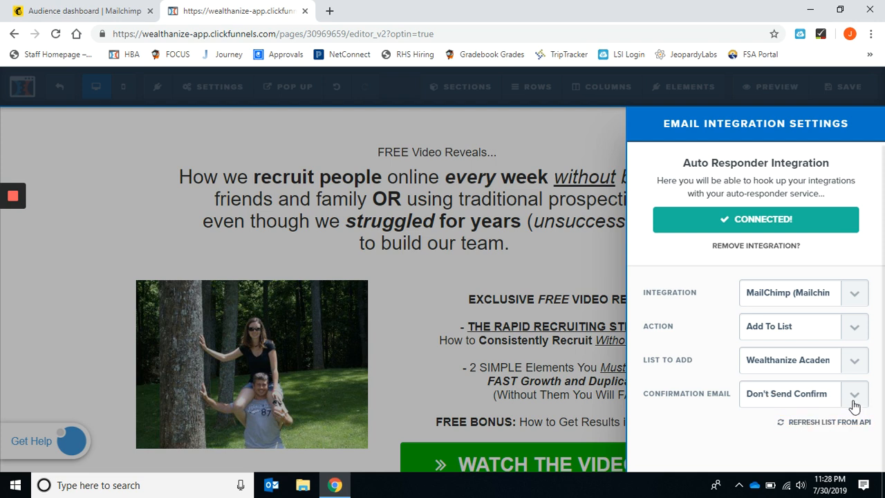
{"action": "mouse_move", "coordinate": [780, 399]}
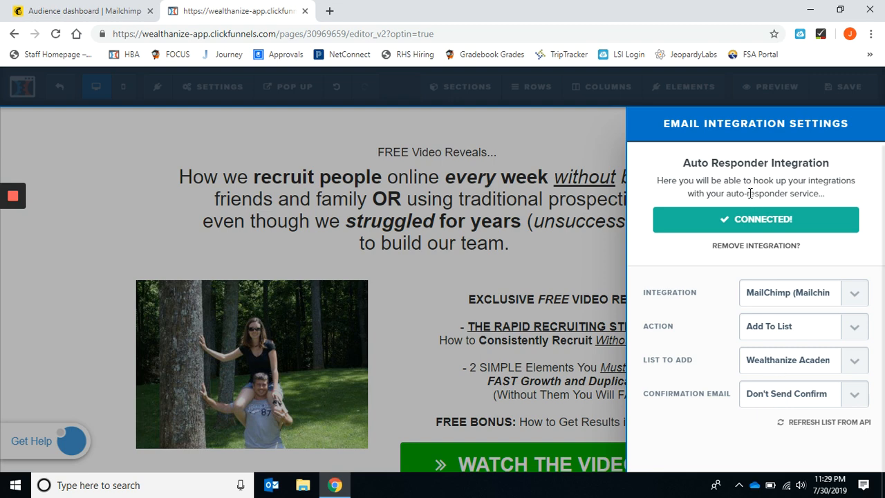
{"action": "mouse_move", "coordinate": [598, 158]}
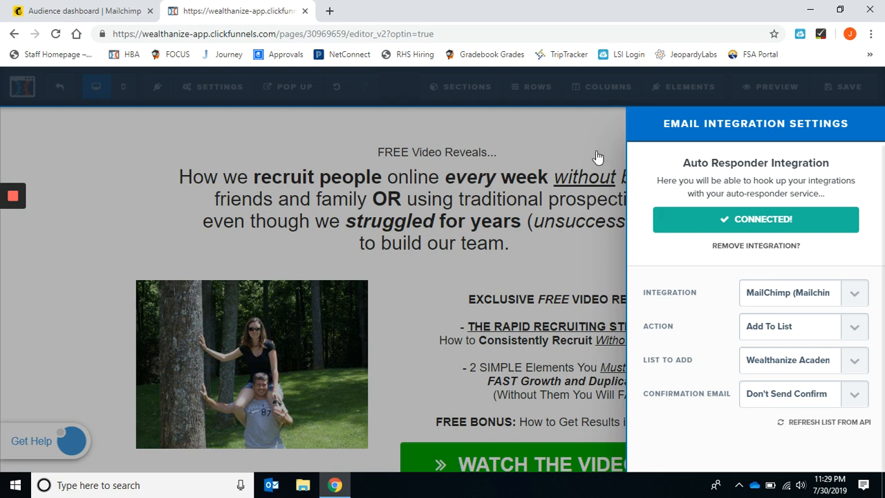
{"action": "left_click", "coordinate": [843, 86]}
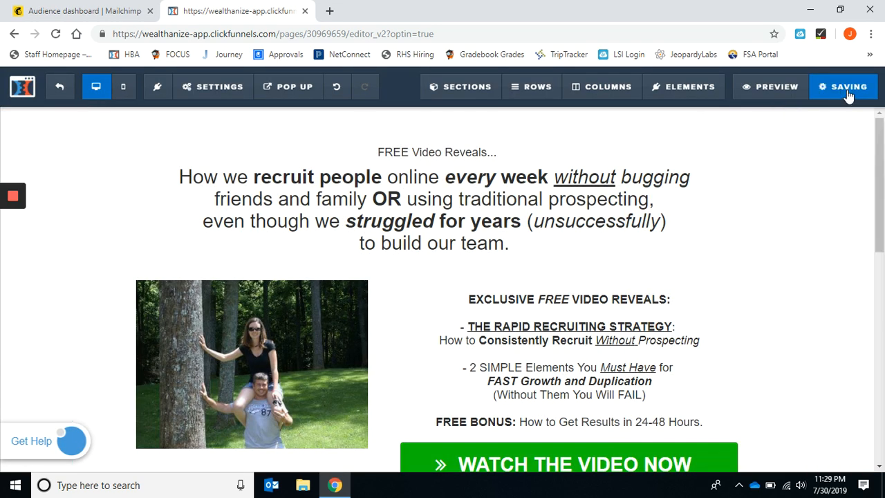
Step: Save the page, preview it with the Watch The Video Now popup, and return to MailChimp
{"action": "left_click", "coordinate": [843, 85]}
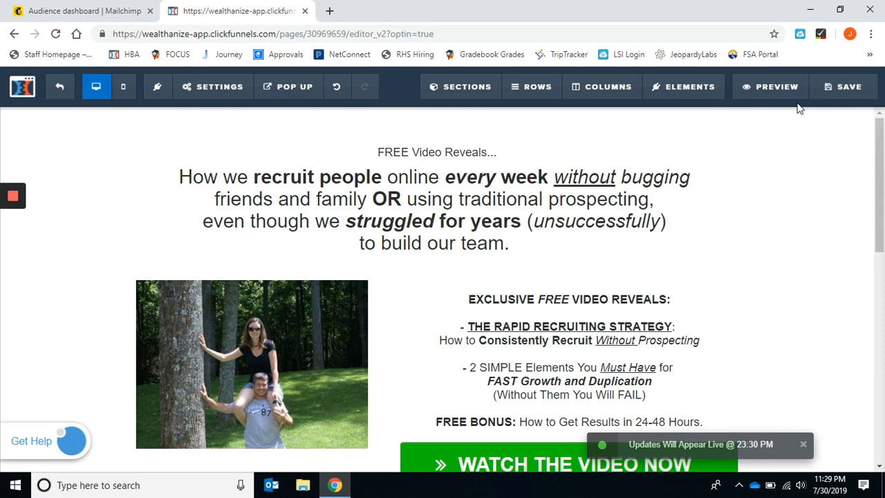
{"action": "left_click", "coordinate": [770, 86]}
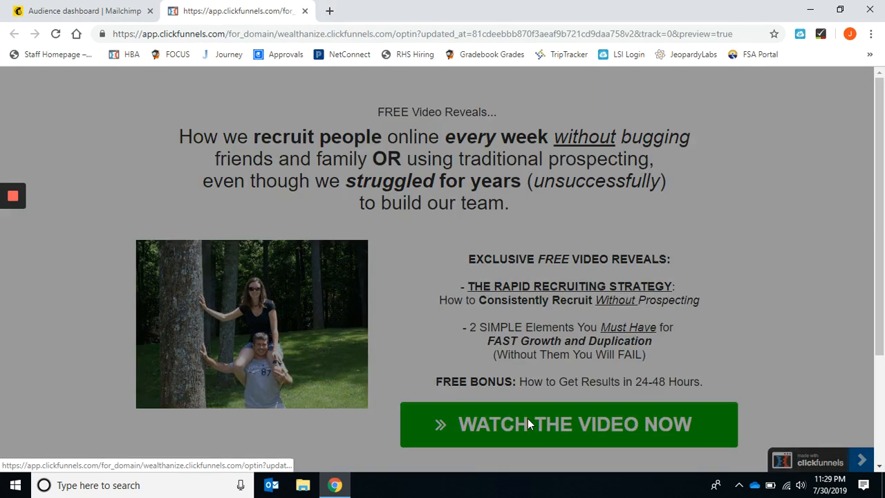
{"action": "left_click", "coordinate": [568, 423]}
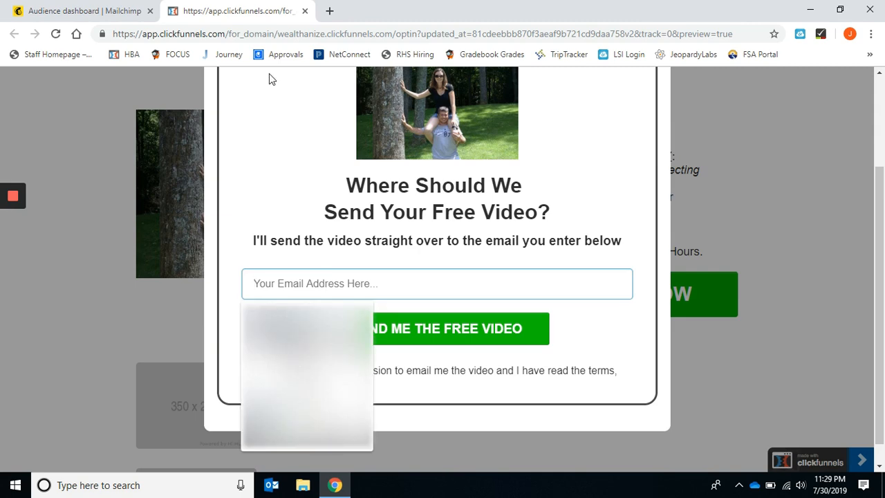
{"action": "left_click", "coordinate": [83, 11]}
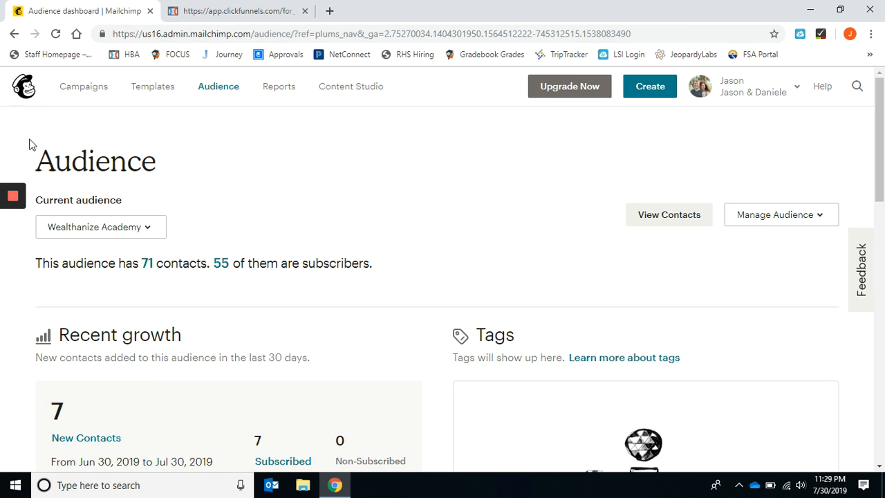
{"action": "mouse_move", "coordinate": [152, 283]}
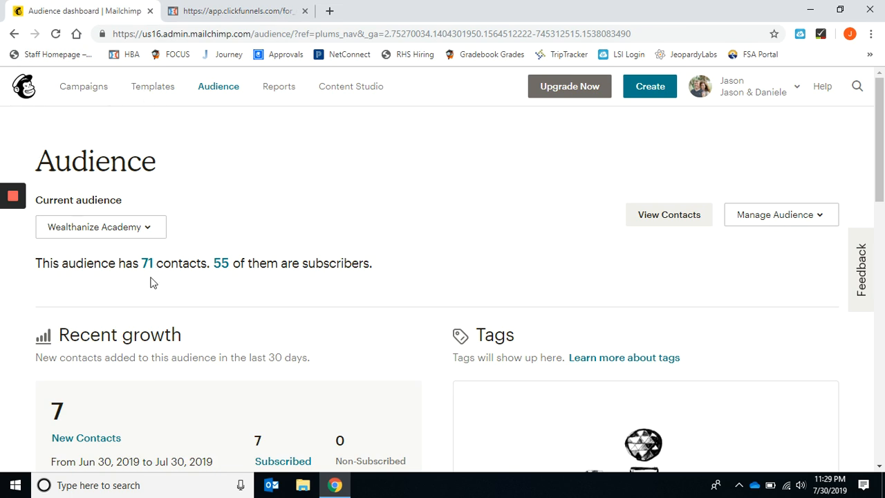
{"action": "mouse_move", "coordinate": [238, 279]}
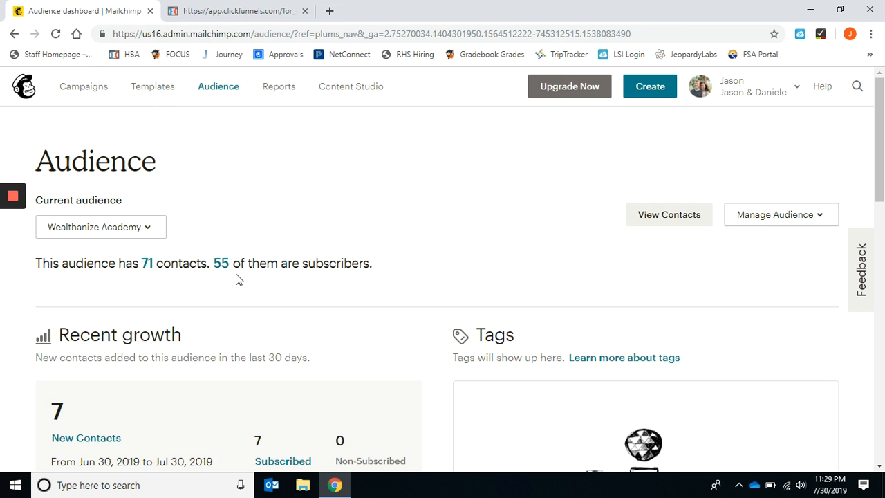
{"action": "mouse_move", "coordinate": [238, 11]}
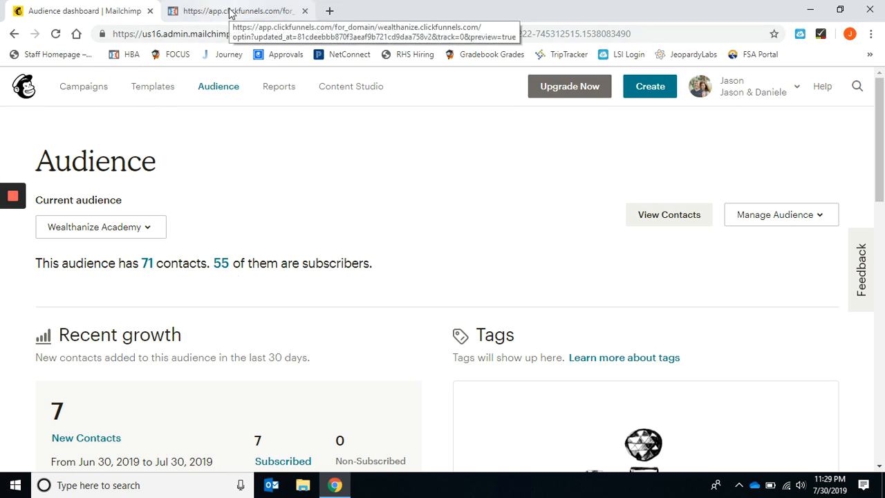
{"action": "left_click", "coordinate": [238, 11]}
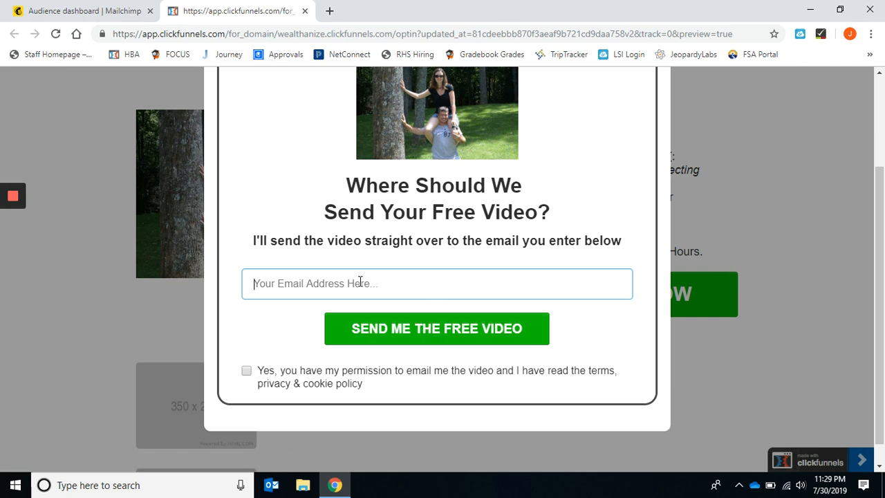
{"action": "type", "text": "john d"}
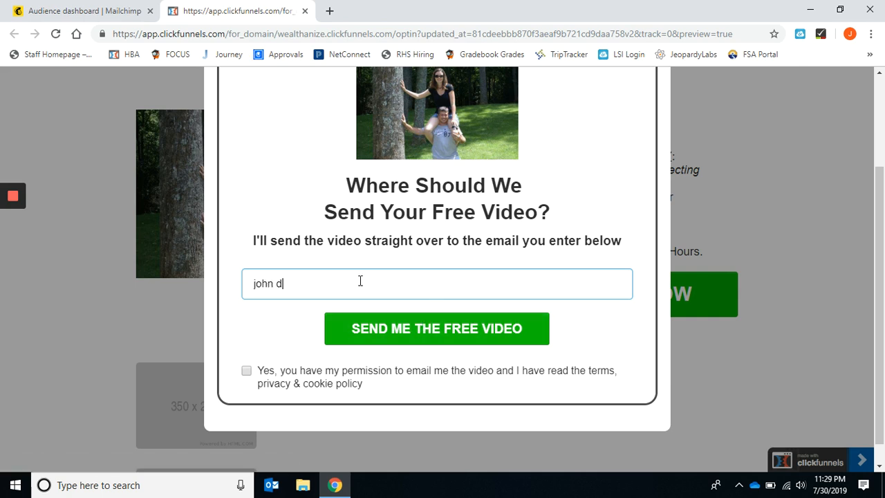
{"action": "type", "text": "johndoe@aol.com"}
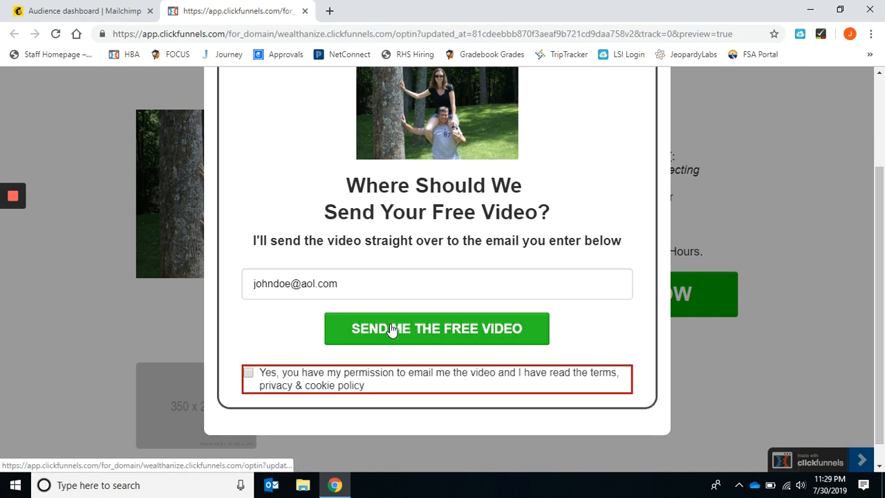
{"action": "left_click", "coordinate": [246, 372]}
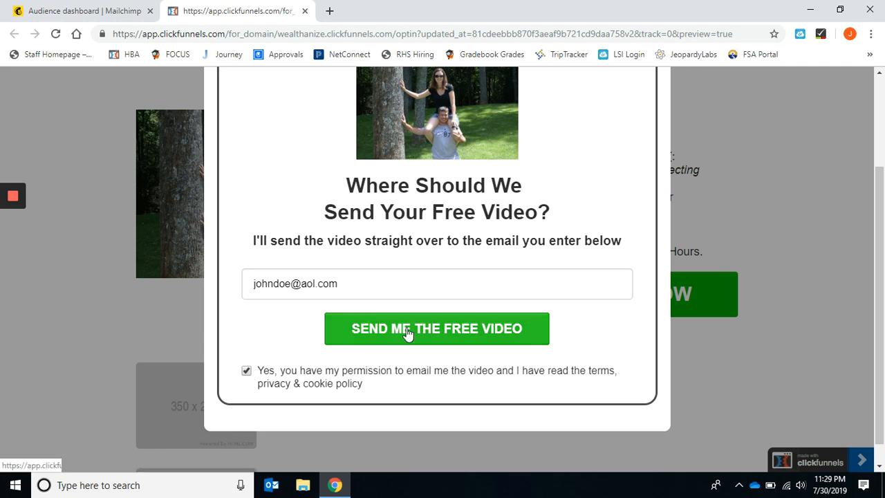
{"action": "left_click", "coordinate": [437, 330]}
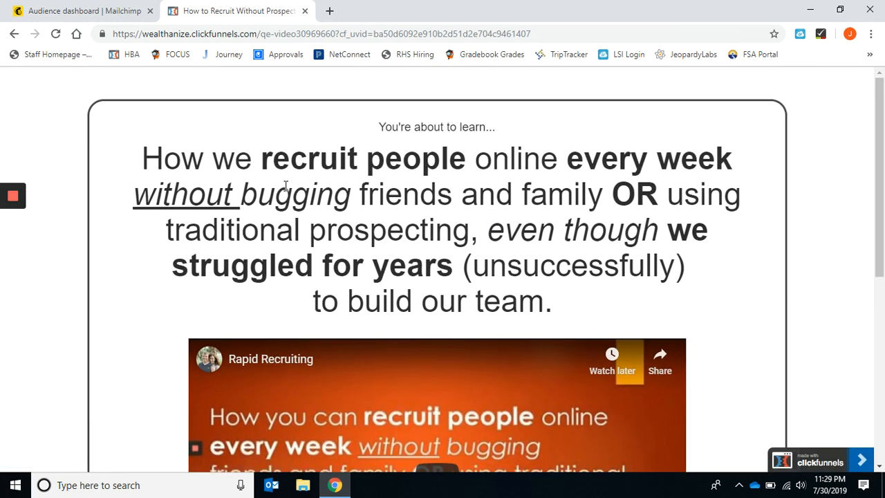
{"action": "left_click", "coordinate": [80, 11]}
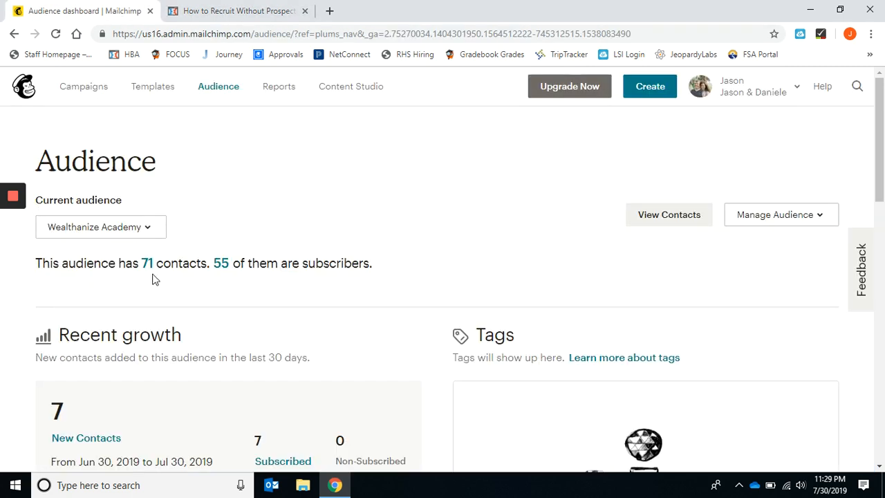
Step: Reload the MailChimp audience until it shows 72 contacts and 56 subscribers
{"action": "left_click", "coordinate": [55, 33]}
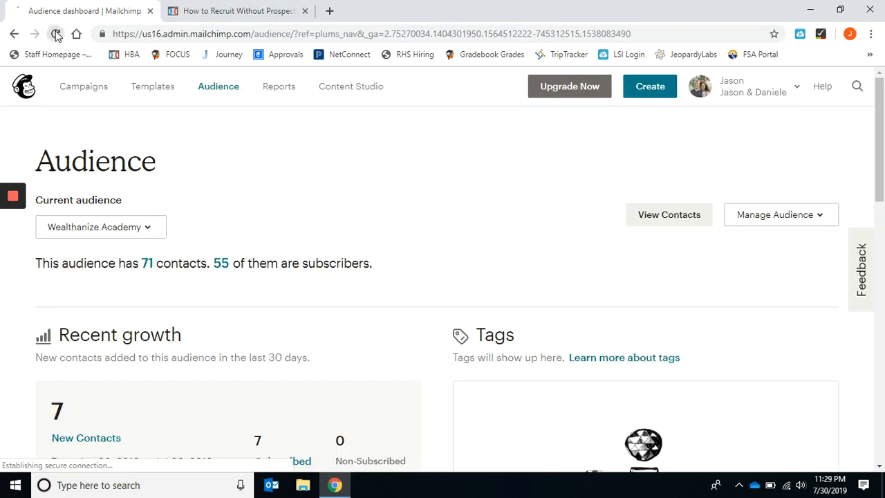
{"action": "left_click", "coordinate": [55, 33]}
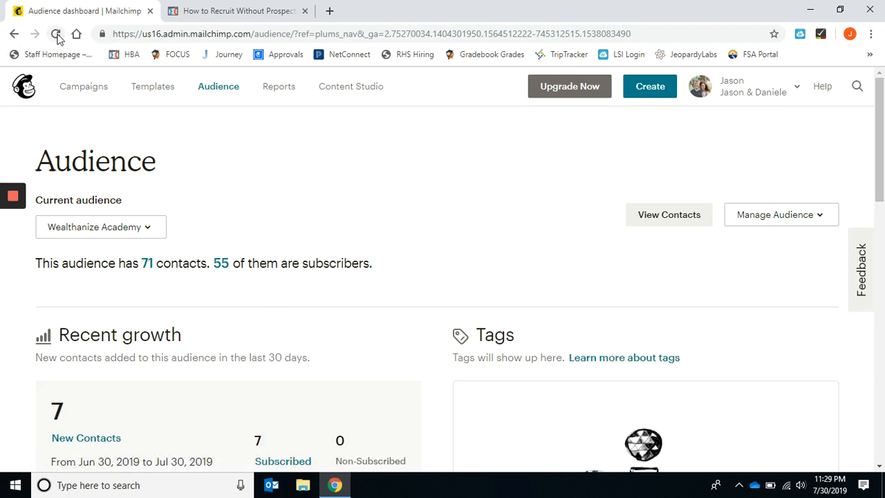
{"action": "left_click", "coordinate": [55, 33]}
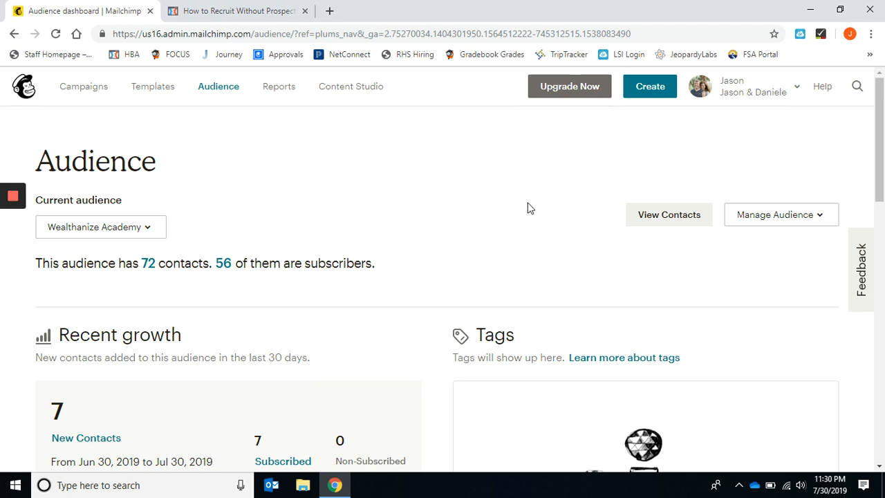
{"action": "mouse_move", "coordinate": [334, 108]}
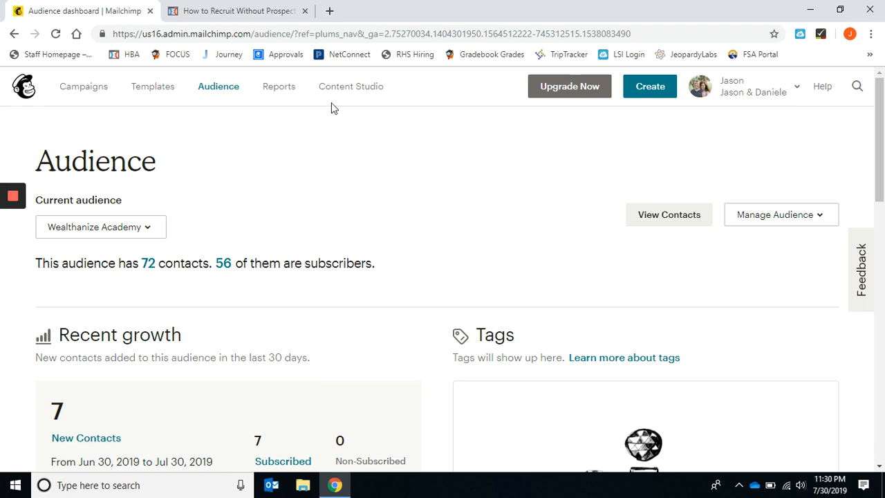
{"action": "mouse_move", "coordinate": [716, 188]}
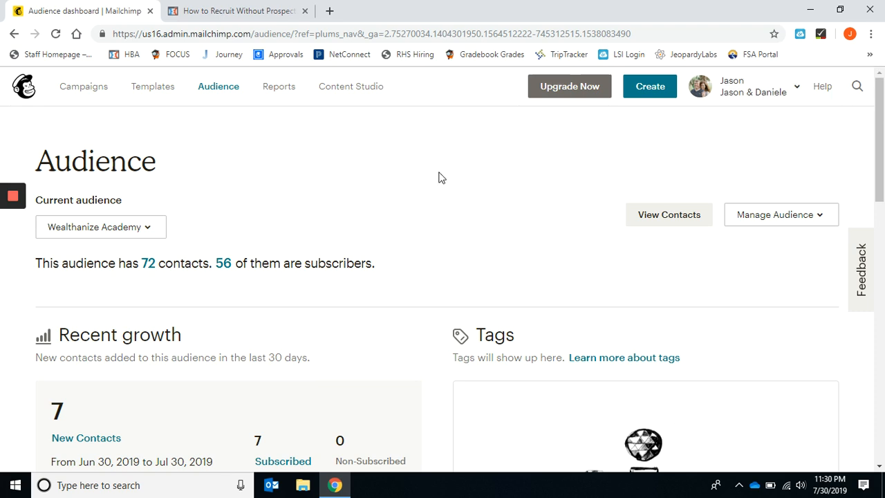
{"action": "mouse_move", "coordinate": [650, 108]}
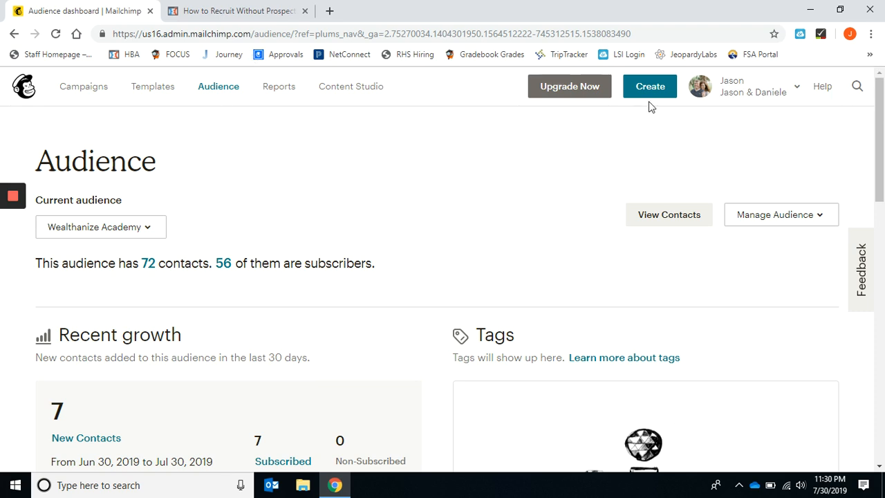